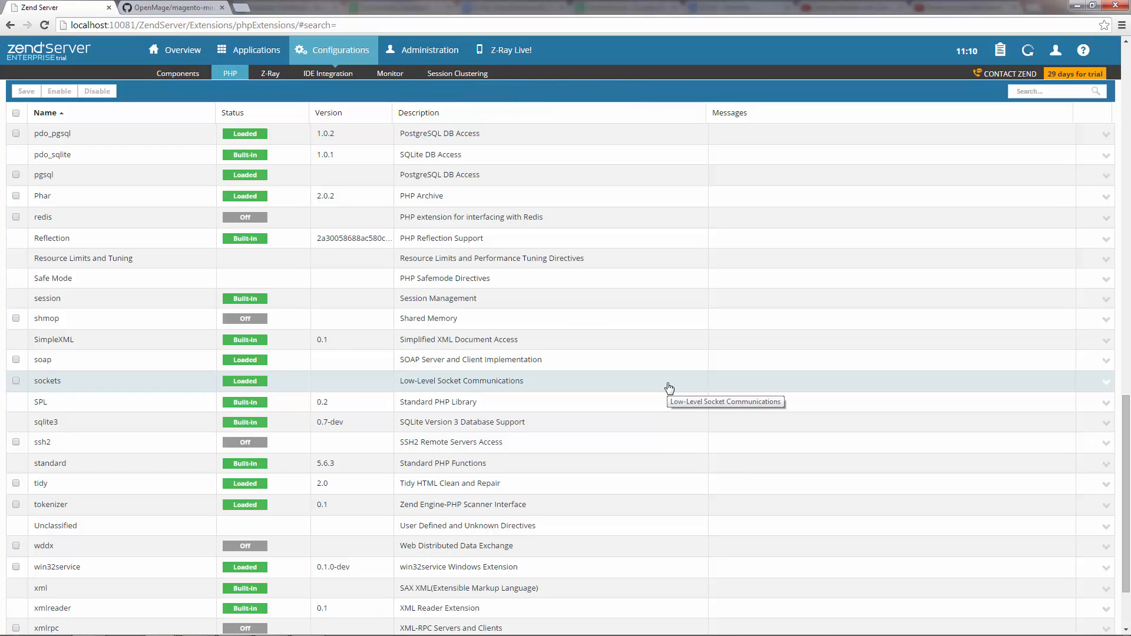
Run git clone of the OpenMage magento-mirror repository into the mage folder.
left_click(159, 6)
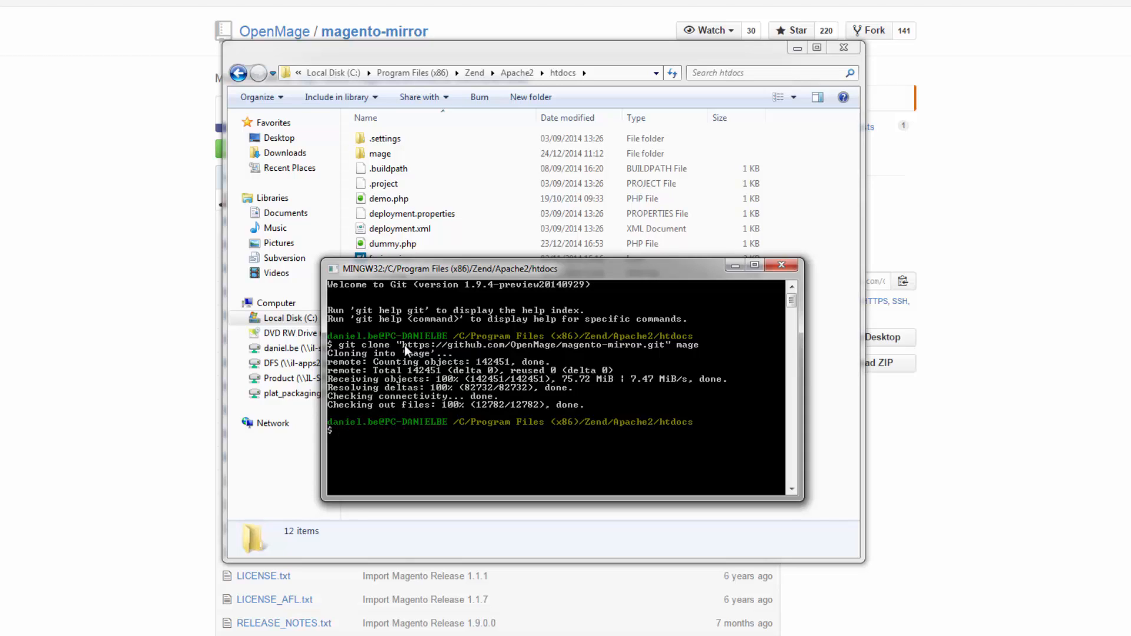
left_click(805, 496)
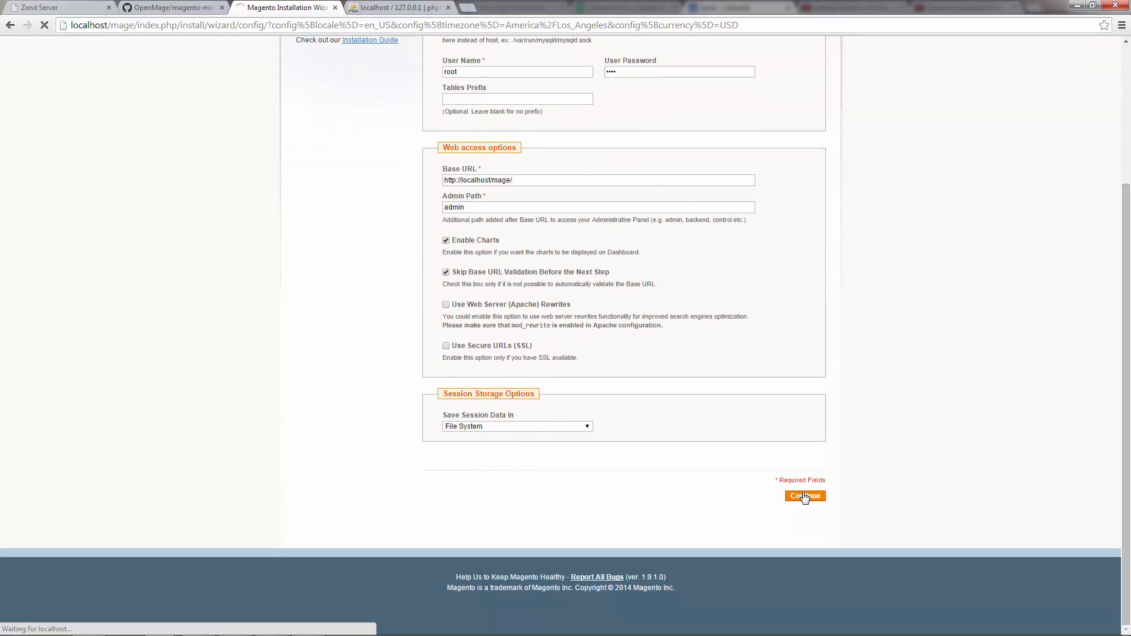
left_click(806, 497)
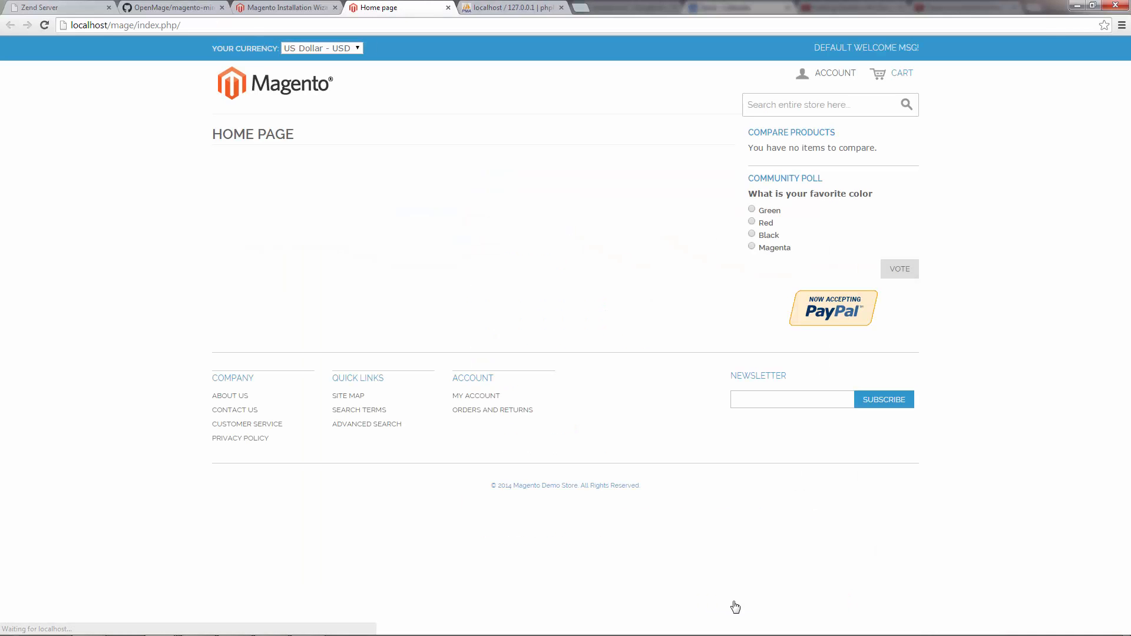